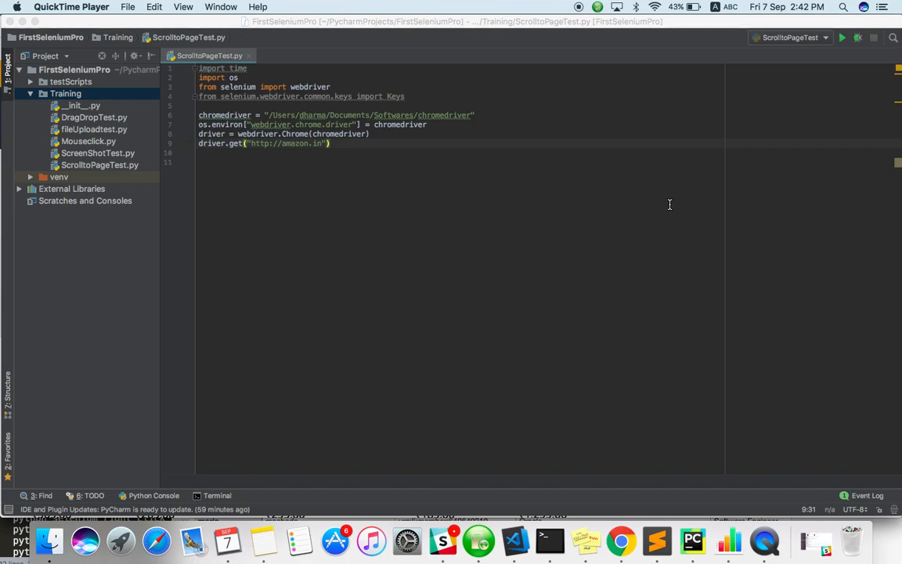
mouse_move(473, 200)
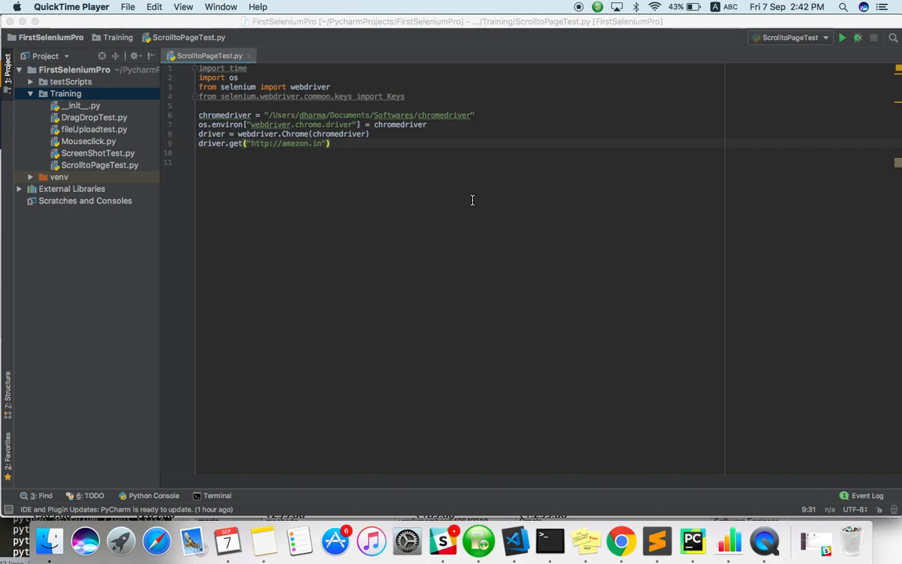
mouse_move(565, 324)
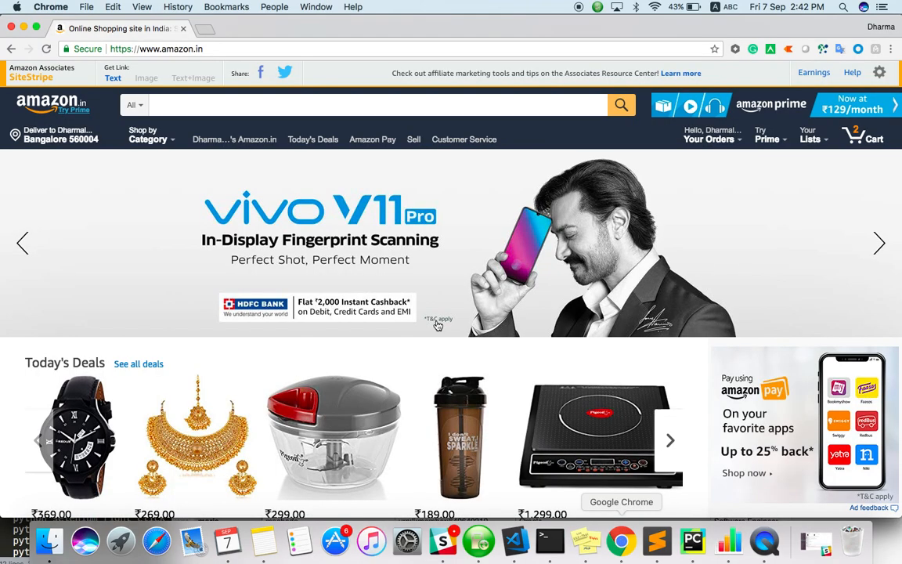
mouse_move(650, 240)
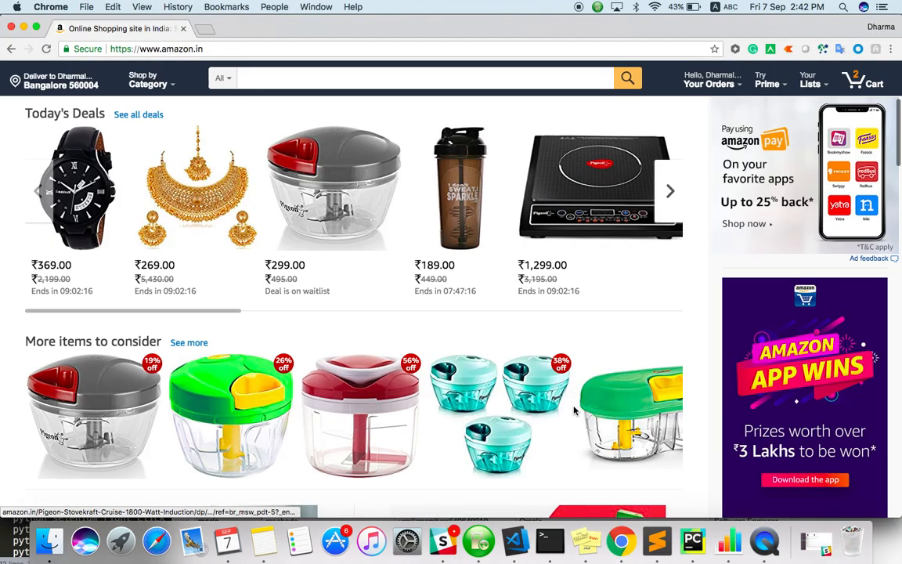
Scroll the amazon.in home page down until its footer links come into view.
scroll(down, 3)
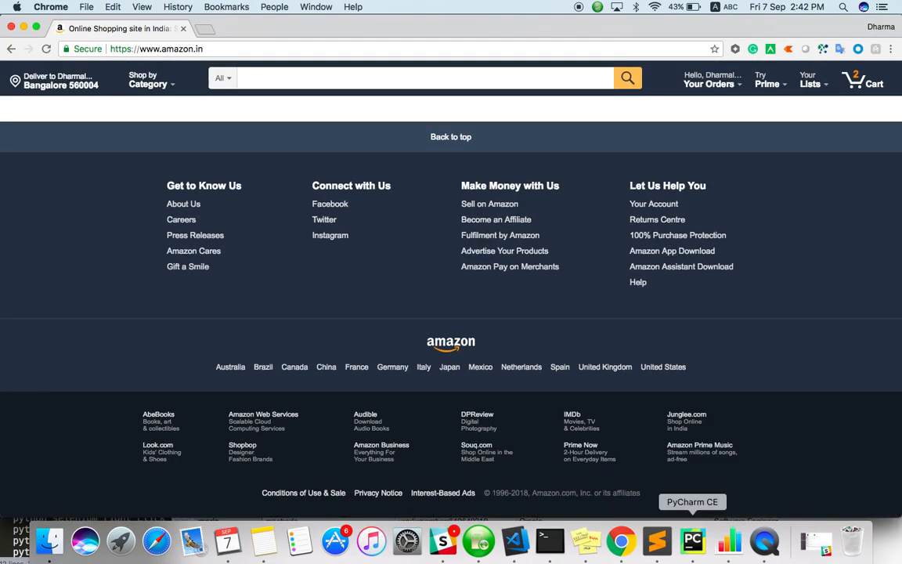
Add page=driver.find_element_by_tag_name("html") and page.send_keys(Keys.END) below driver.get.
click(692, 539)
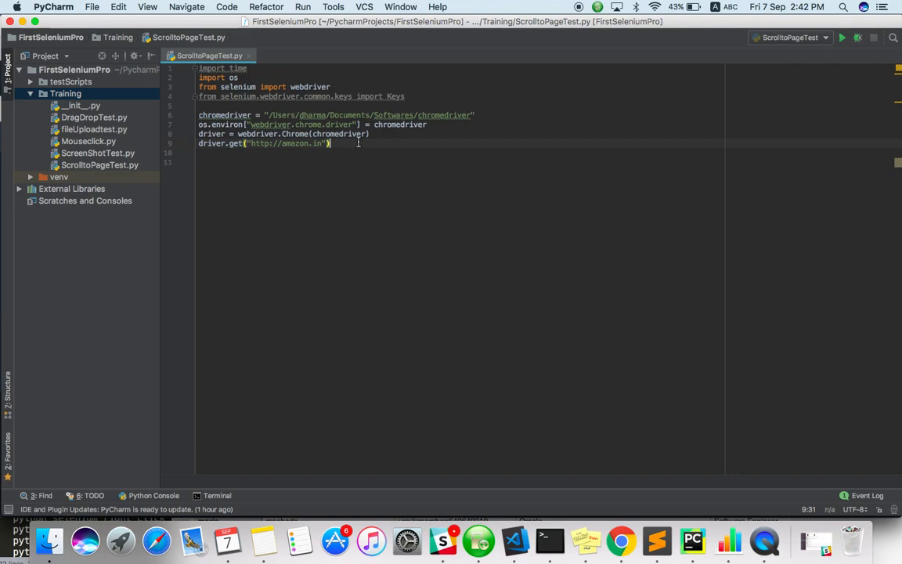
text(pa)
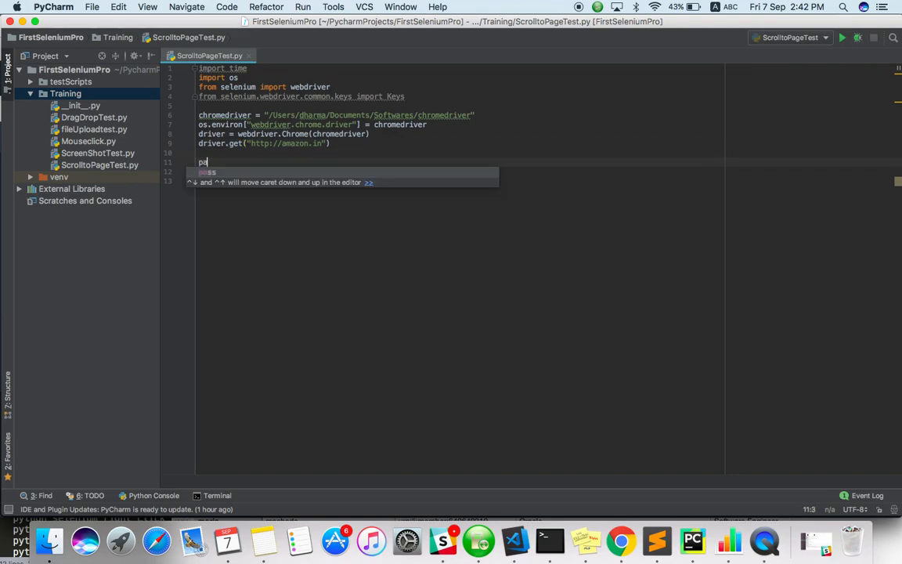
text(ge=driver.fi)
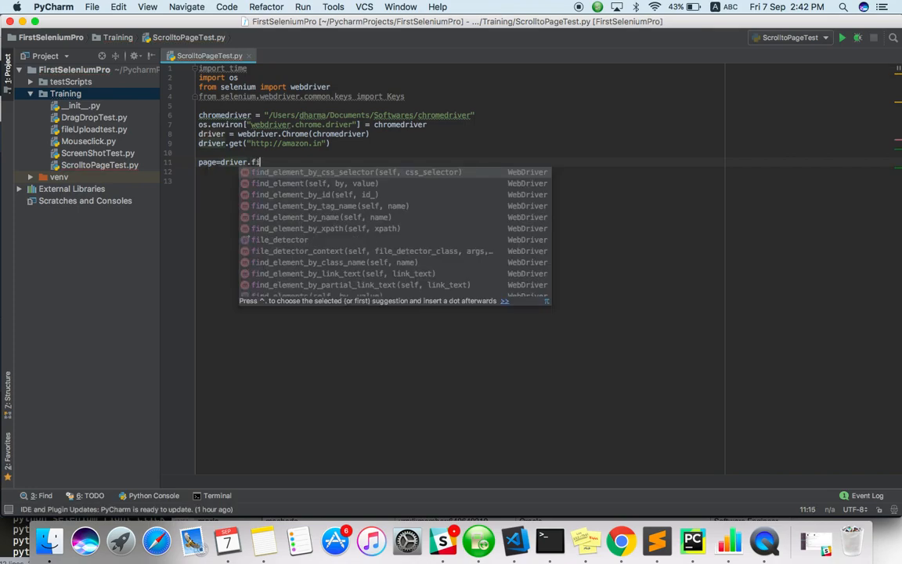
text(nd)
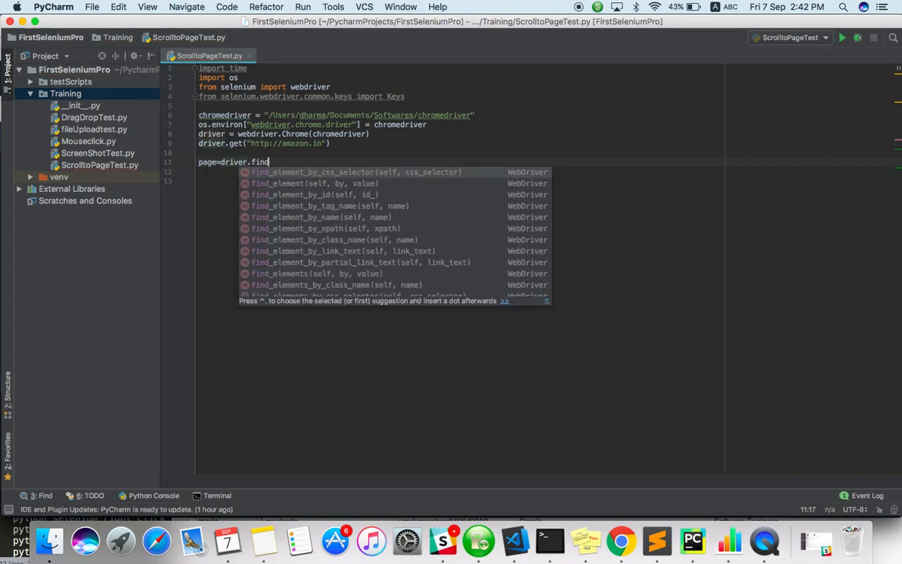
text(element_by_tag_name("html)
click(459, 171)
text(page)
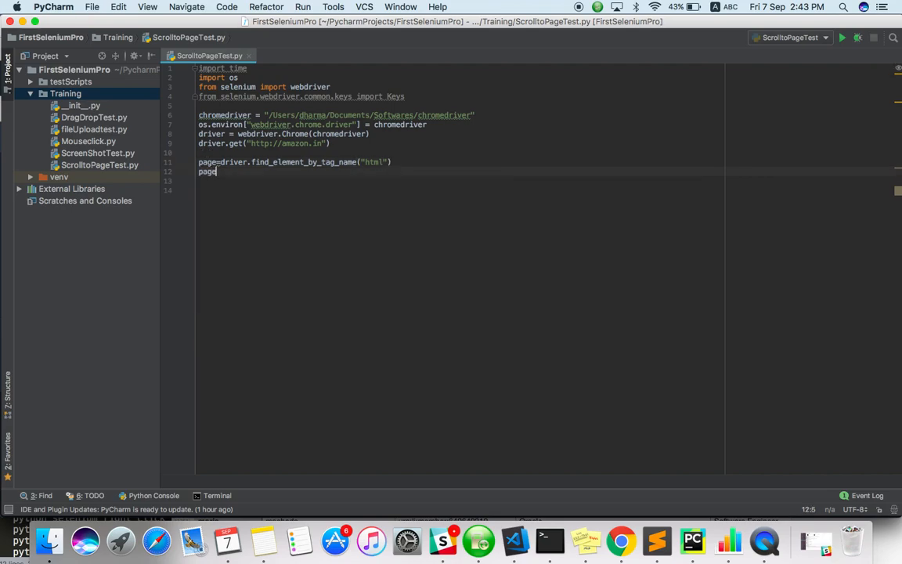
text(.send_keys()
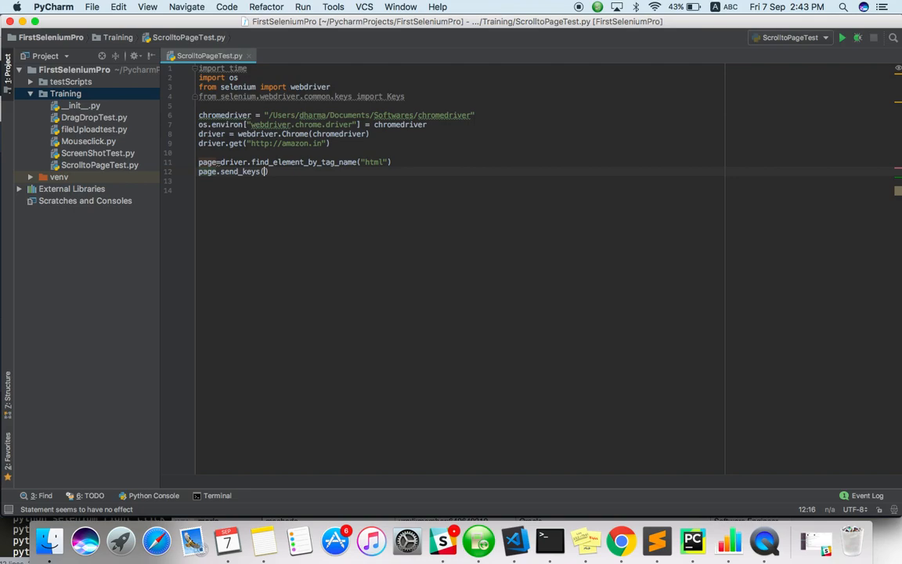
text(Keys.END)
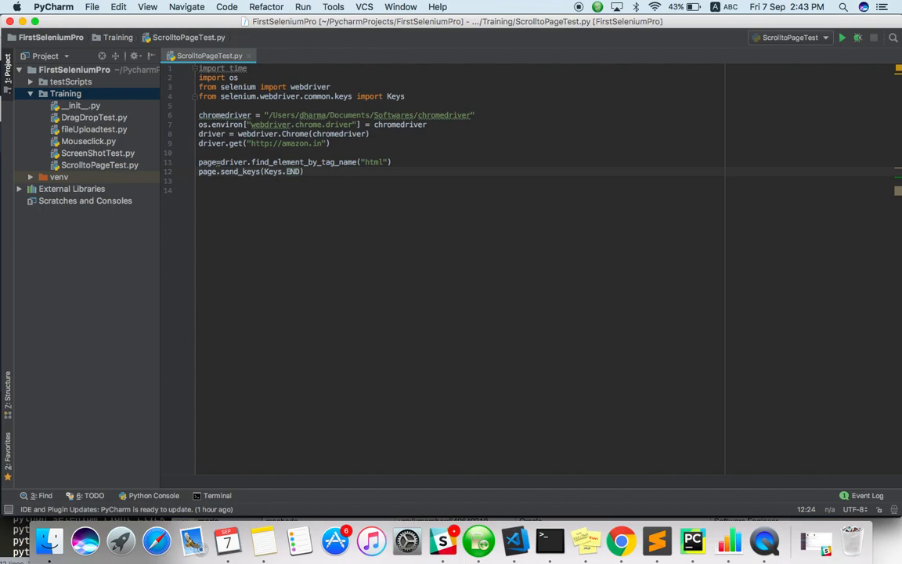
mouse_move(411, 100)
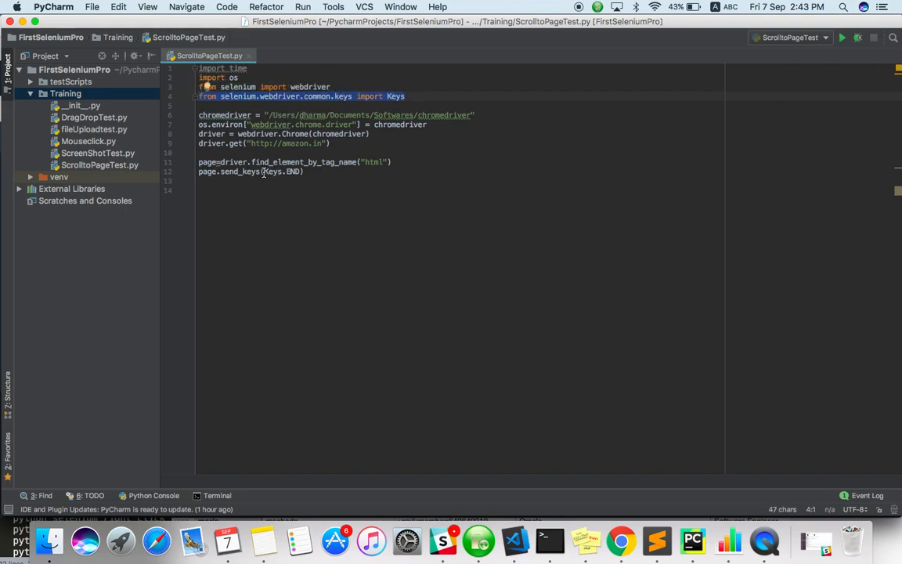
Check the Keys import line and bring up the editor's context menu for running the script.
click(420, 97)
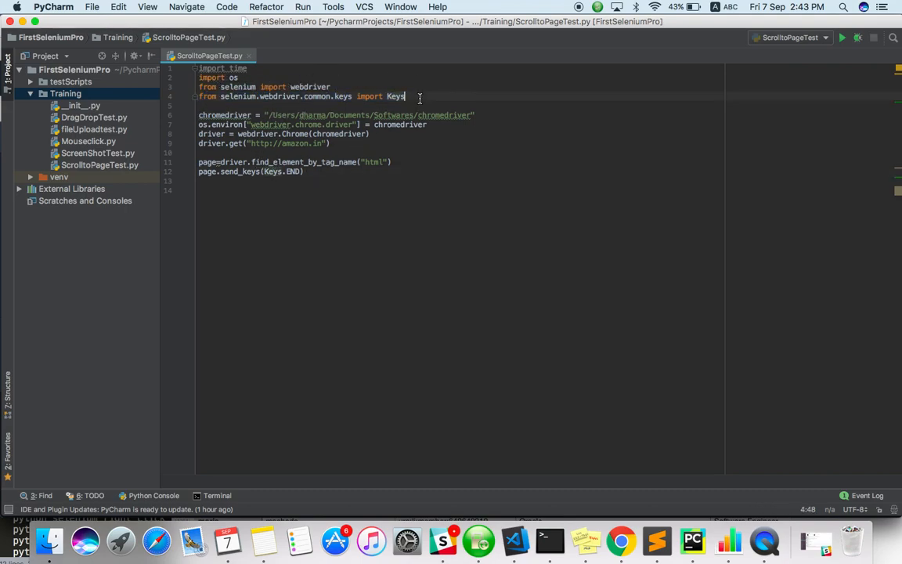
click(416, 153)
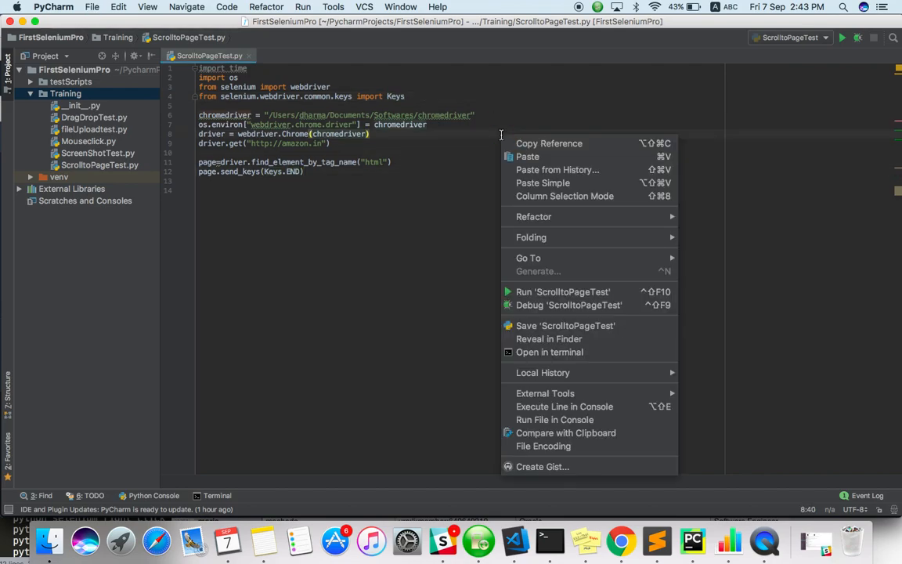
Run ScrollToPageTest and switch to the automated Chrome window it opened on amazon.in.
click(562, 292)
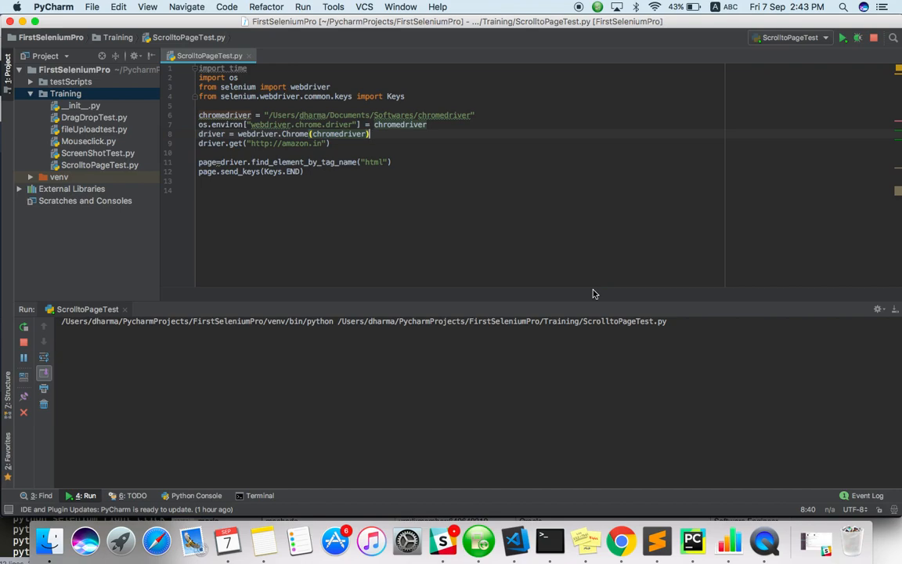
mouse_move(771, 538)
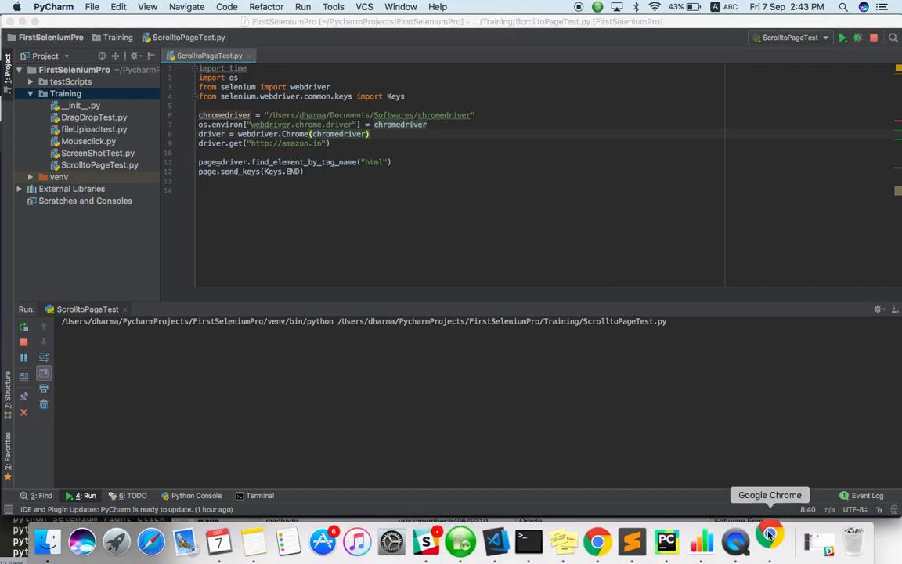
click(770, 540)
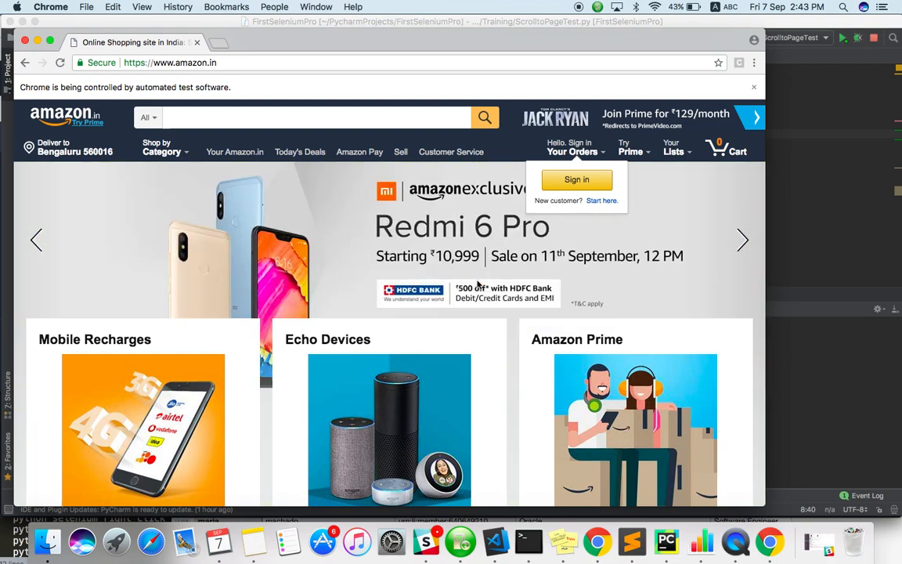
Scroll around the automated Amazon page to confirm it jumped to the footer.
scroll(down, 3)
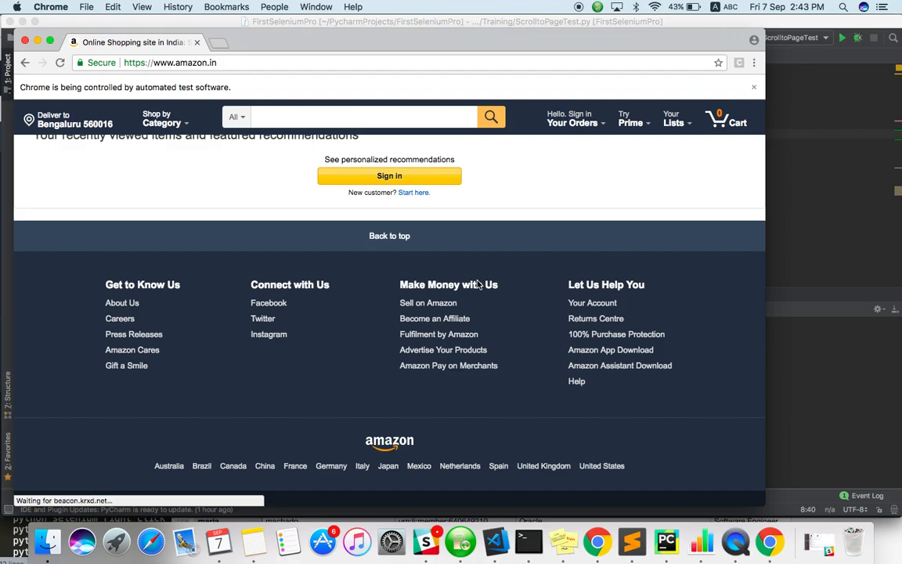
scroll(up, 3)
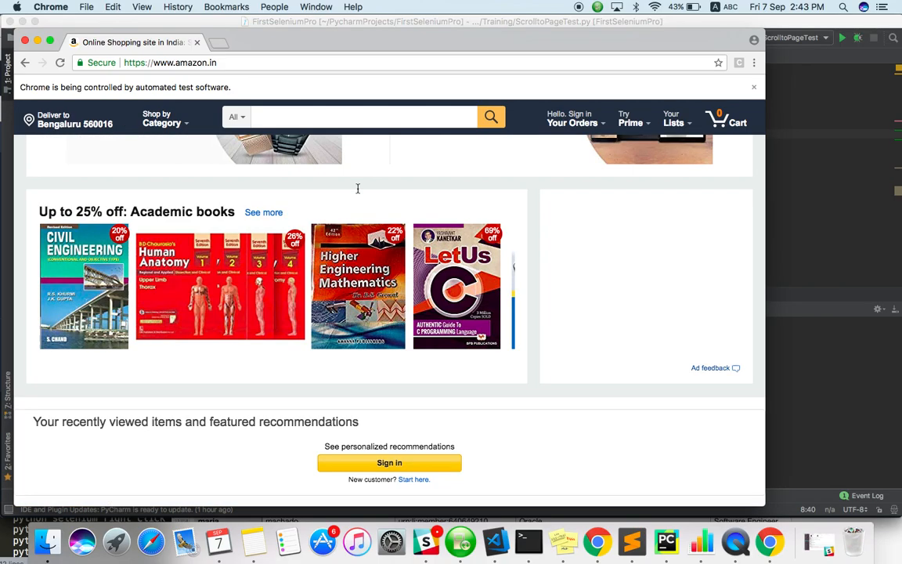
scroll(up, 3)
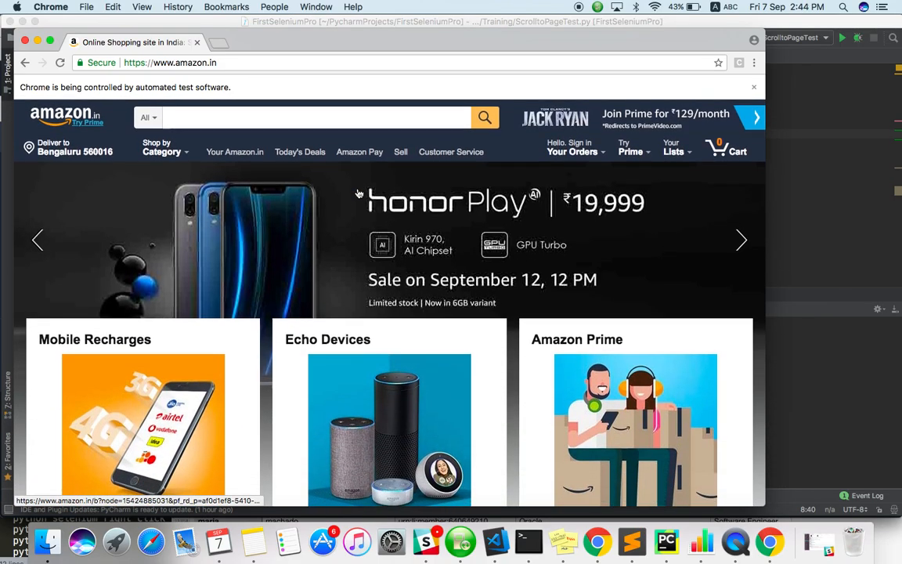
scroll(down, 3)
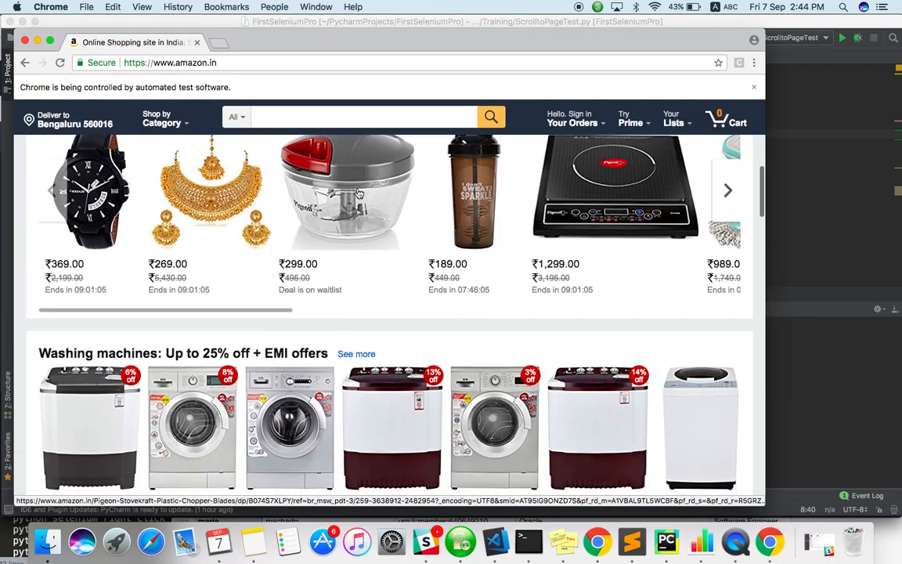
scroll(down, 3)
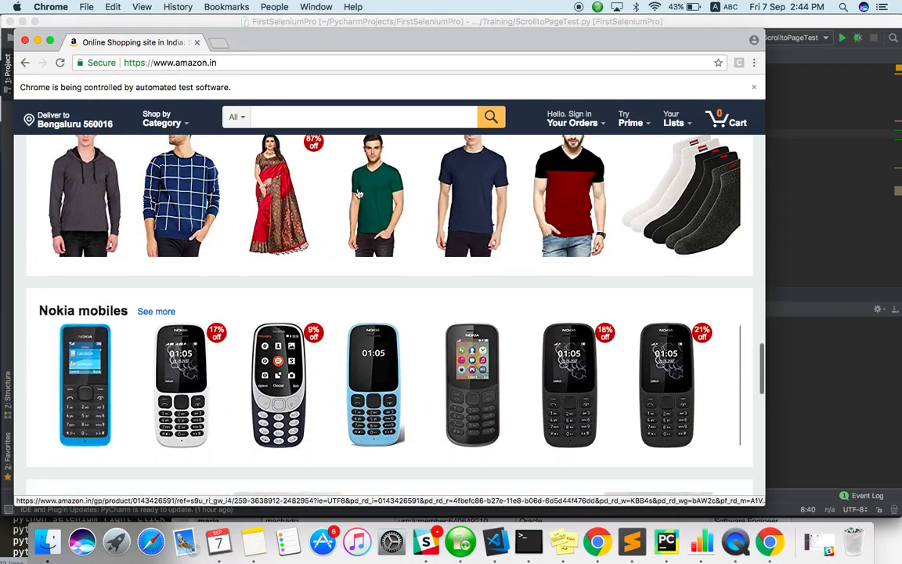
scroll(down, 3)
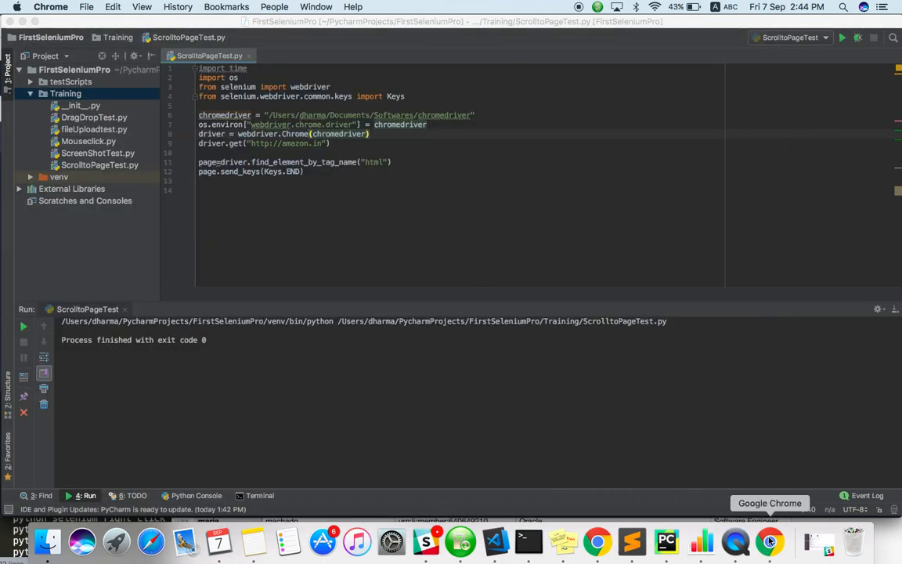
click(596, 540)
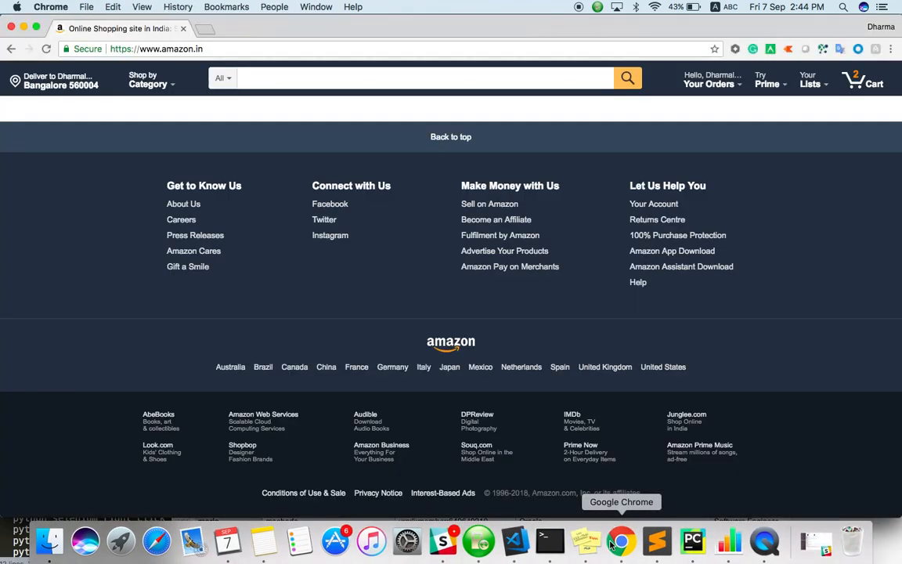
scroll(up, 3)
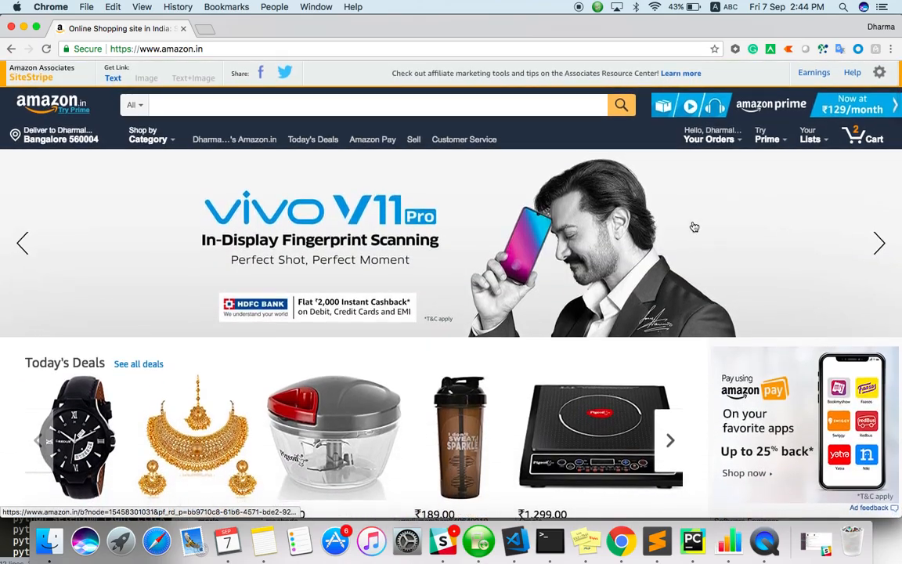
right_click(694, 228)
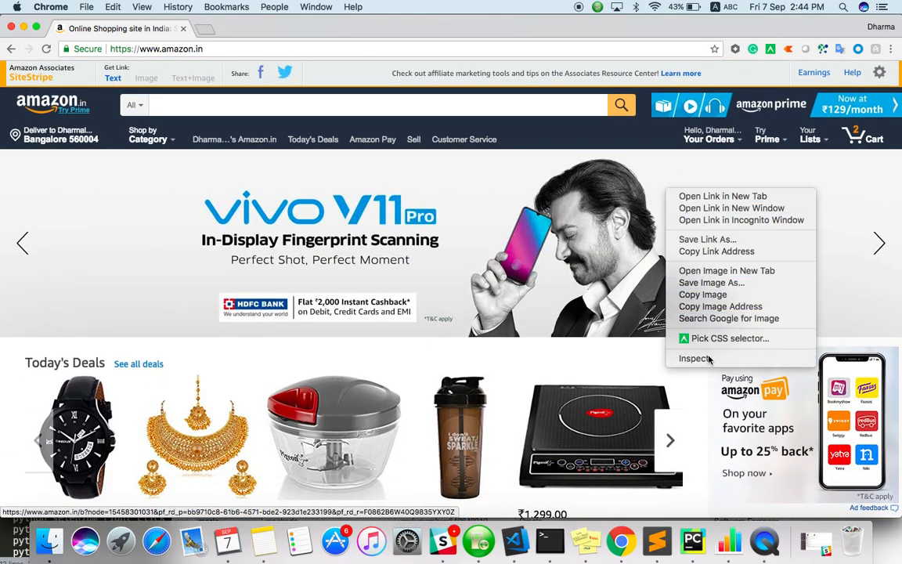
click(696, 357)
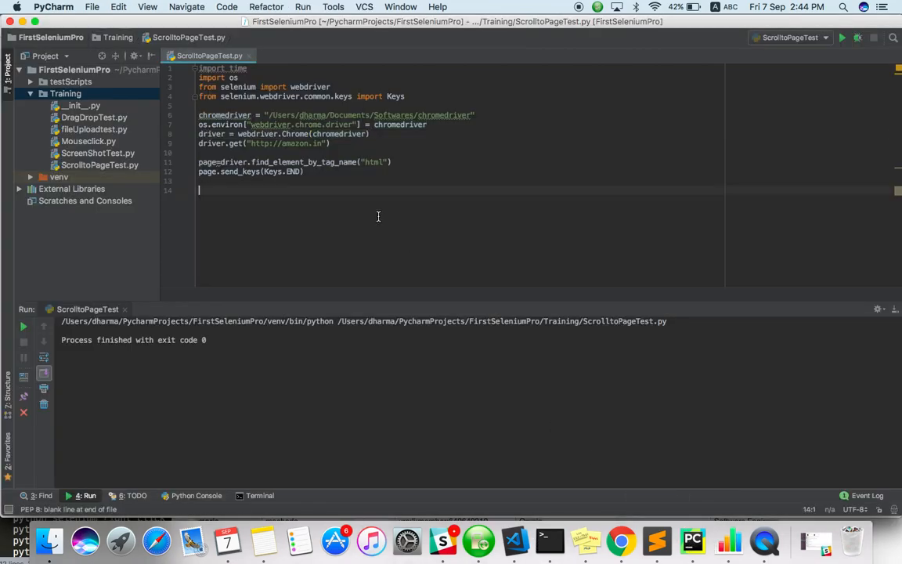
text(window.scrollTo(0, 200))
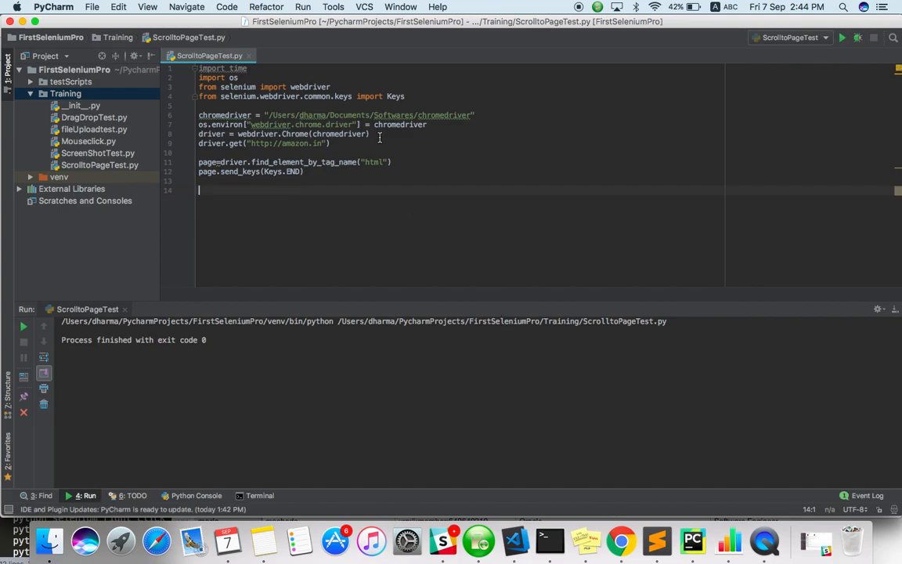
In the Amazon page's DevTools console, start entering window.scrollTo(0,200).
click(620, 540)
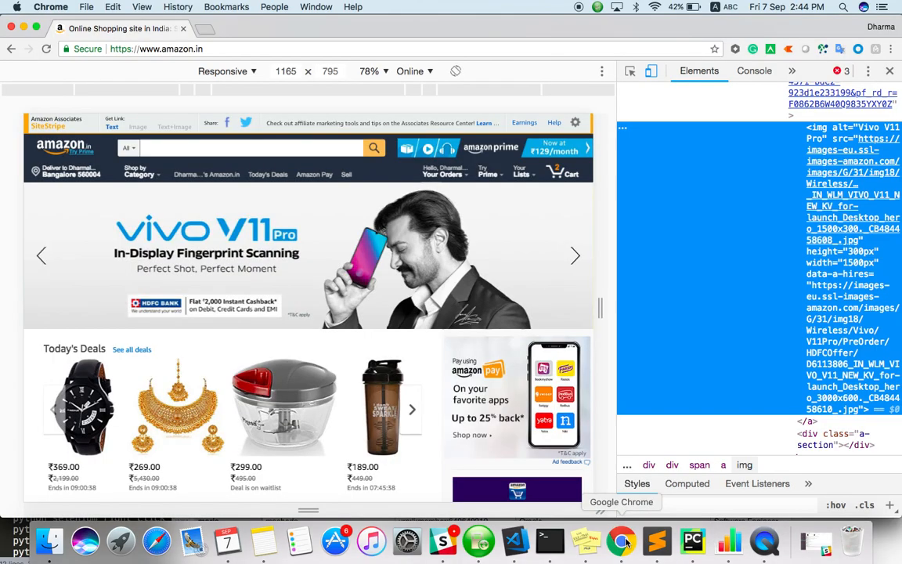
click(753, 70)
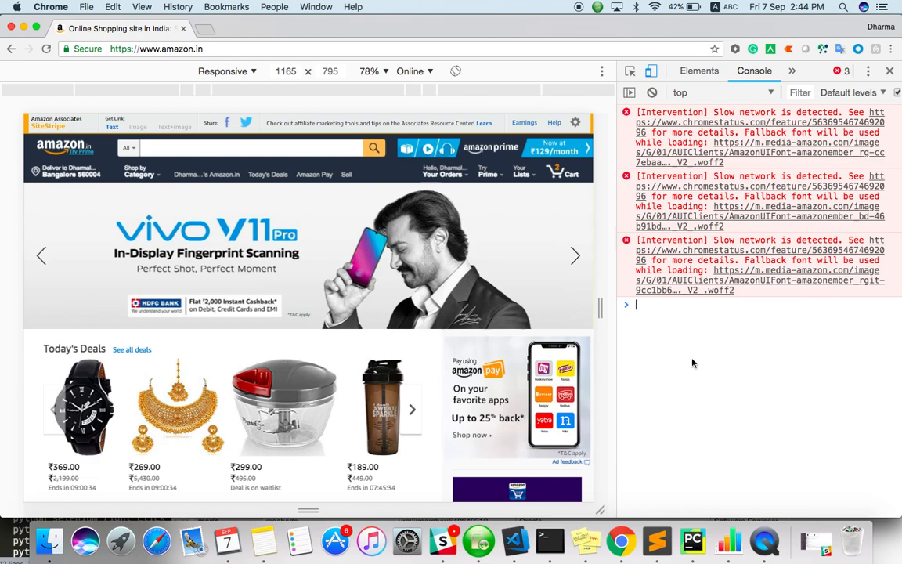
text(window.scrollTo(0,200)
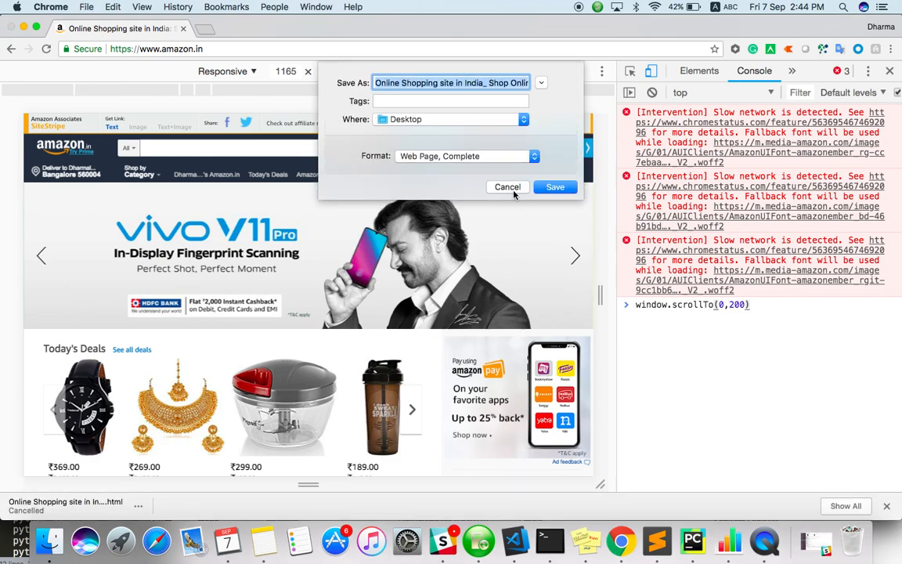
Dismiss the save-page dialog and run window.scrollTo(0,200) twice in the console.
click(507, 186)
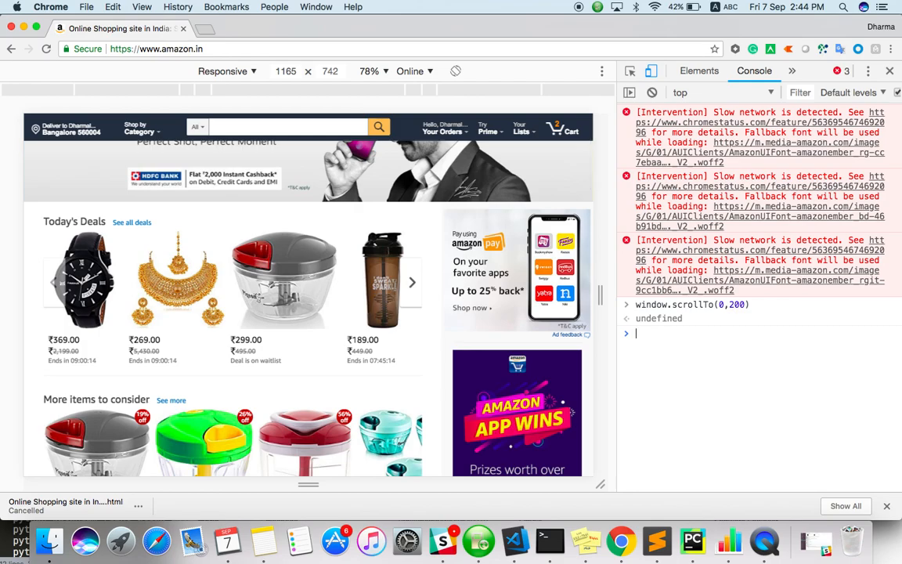
key(Return)
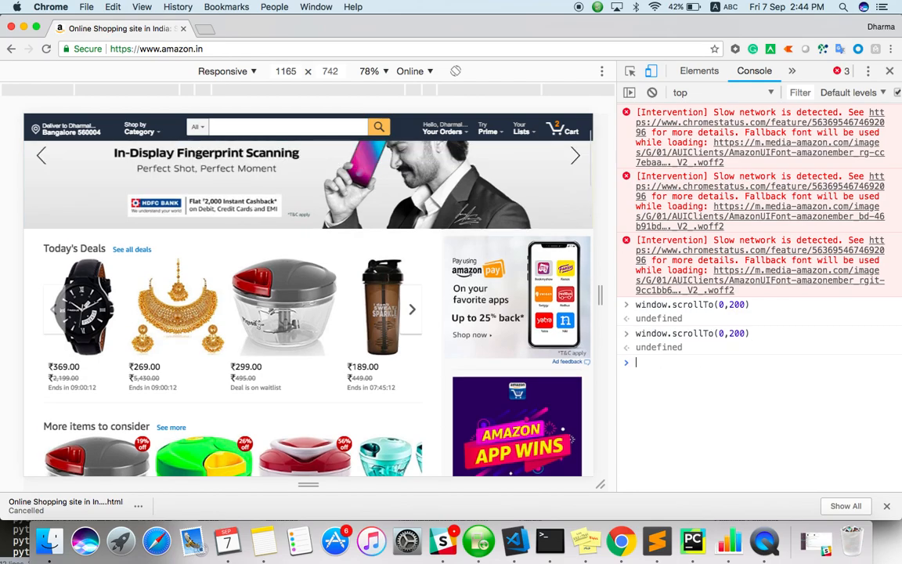
key(Return)
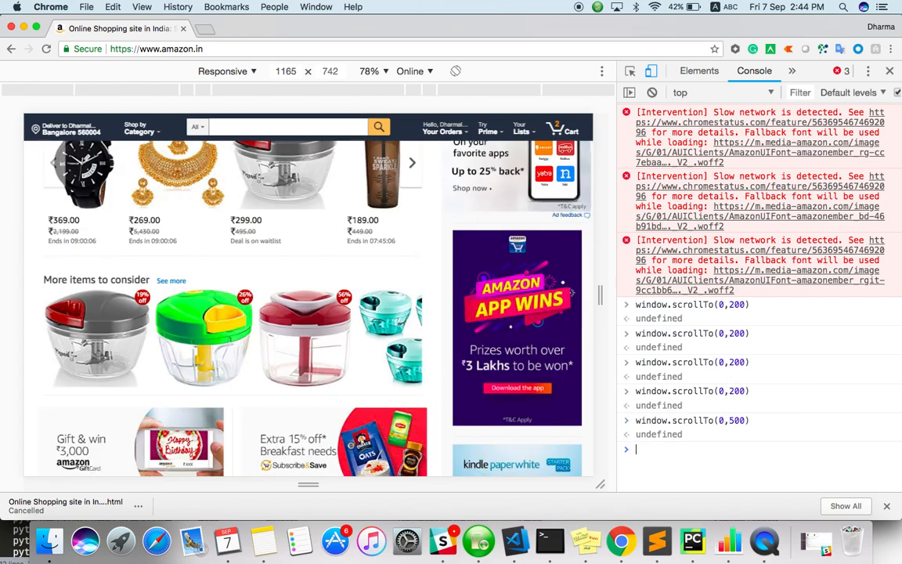
Run window.scrollTo(0,500) and then window.scrollTo(0,900) to scroll the page further down.
text(window.scrollTo(0,50)
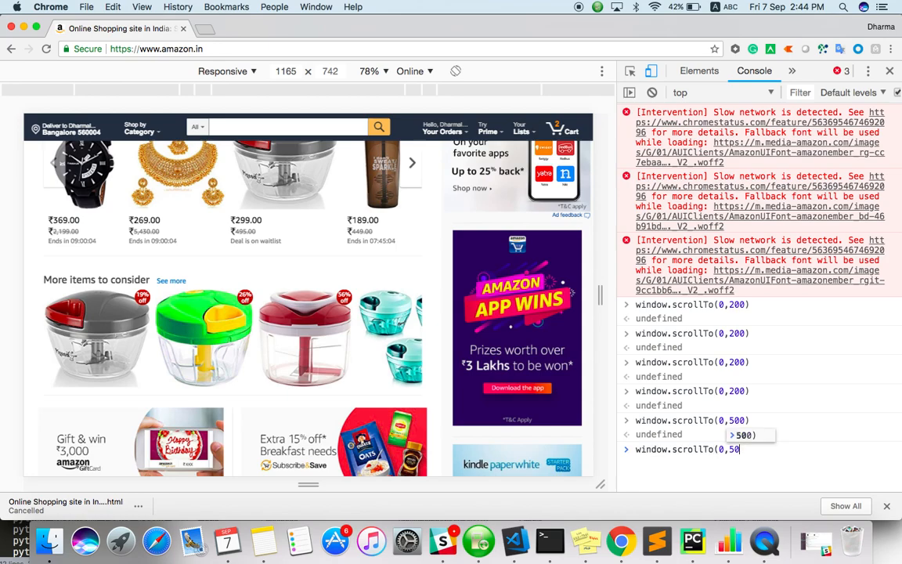
text(90)
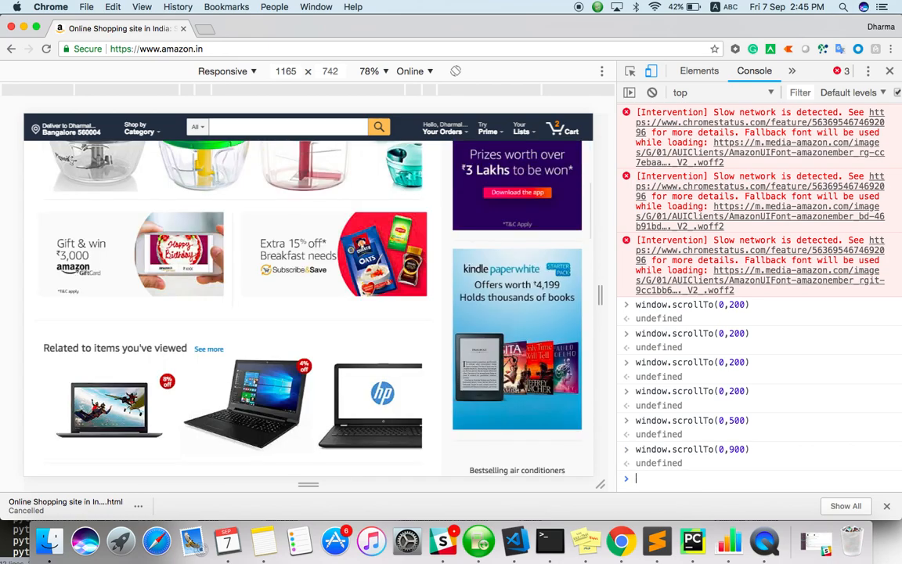
mouse_move(764, 457)
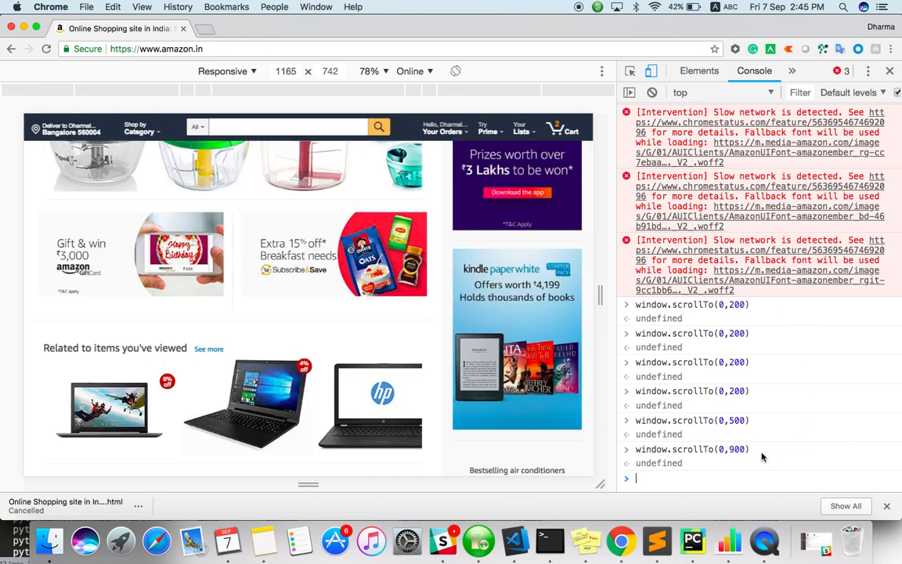
double_click(692, 448)
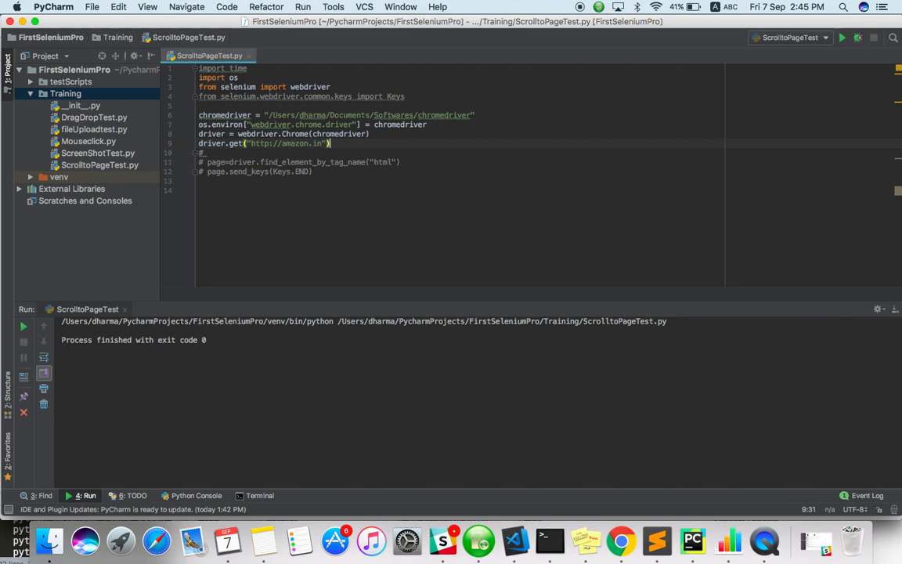
Add driver.execute_script("window.scrollTo(0,500)") in place of the End-key scrolling and start the run.
text(driver)
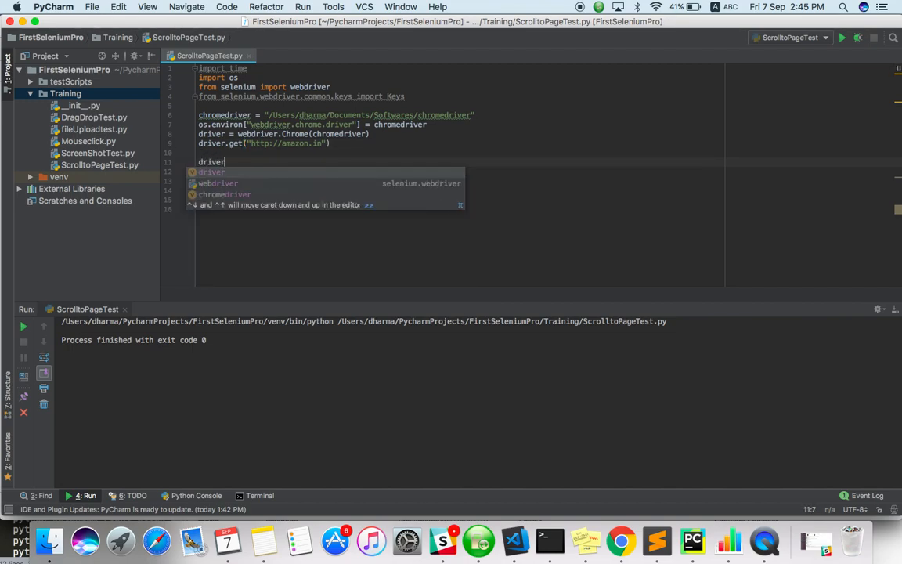
text(.execute_script())
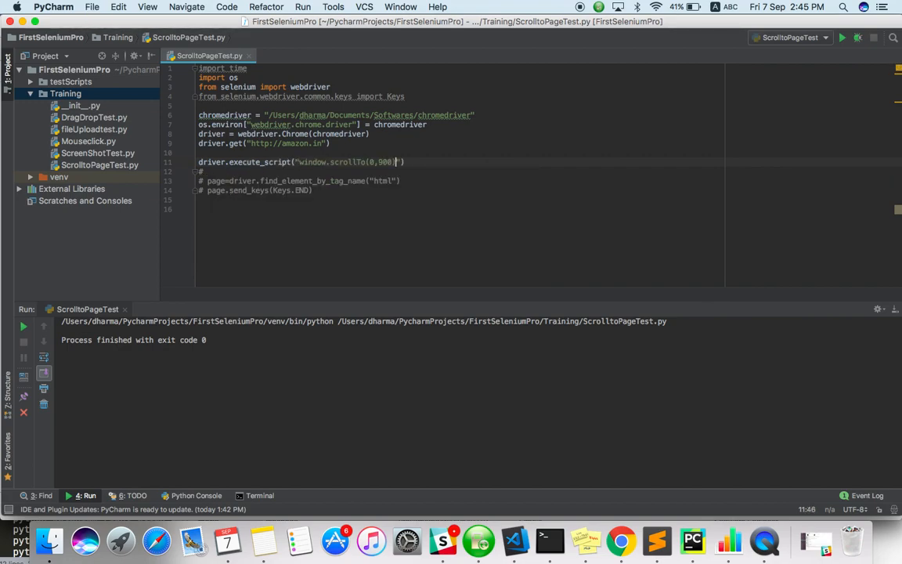
key(Backspace)
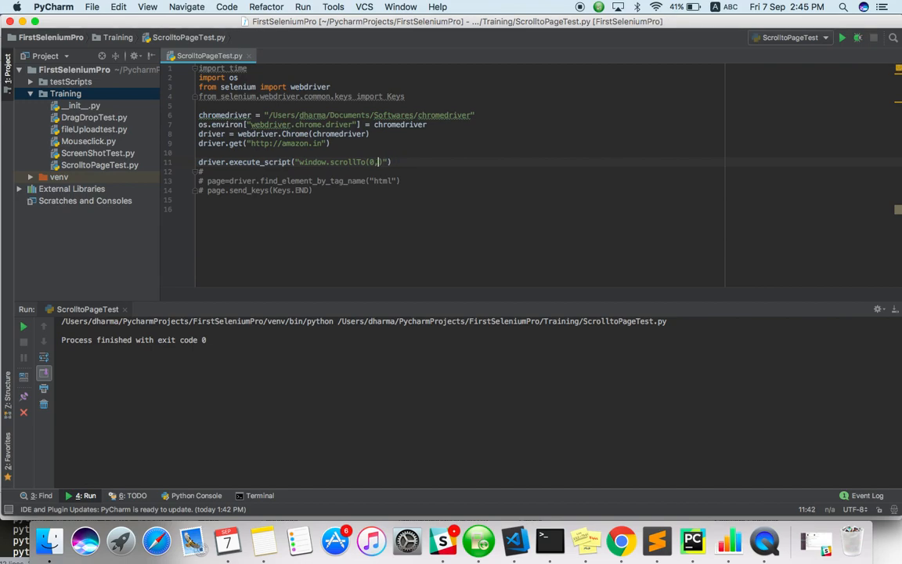
text(500)
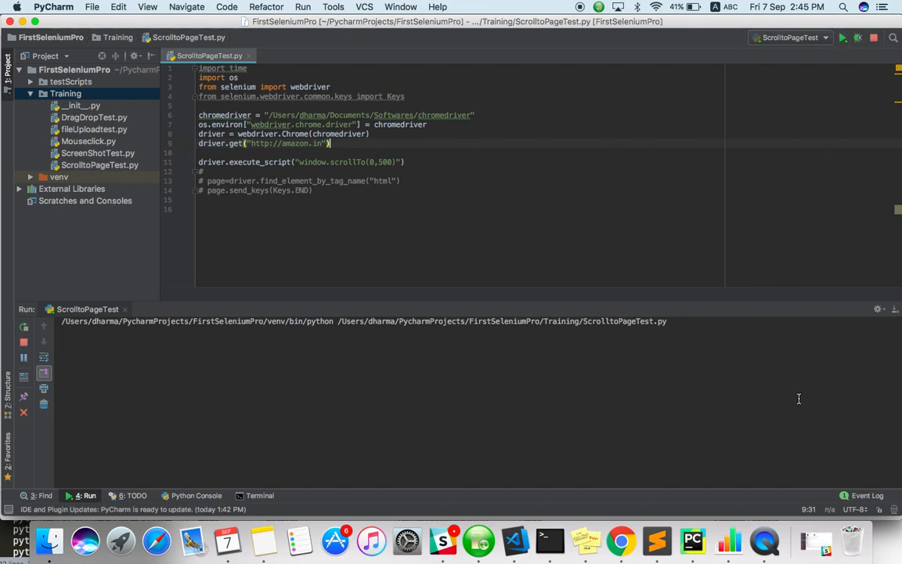
mouse_move(770, 540)
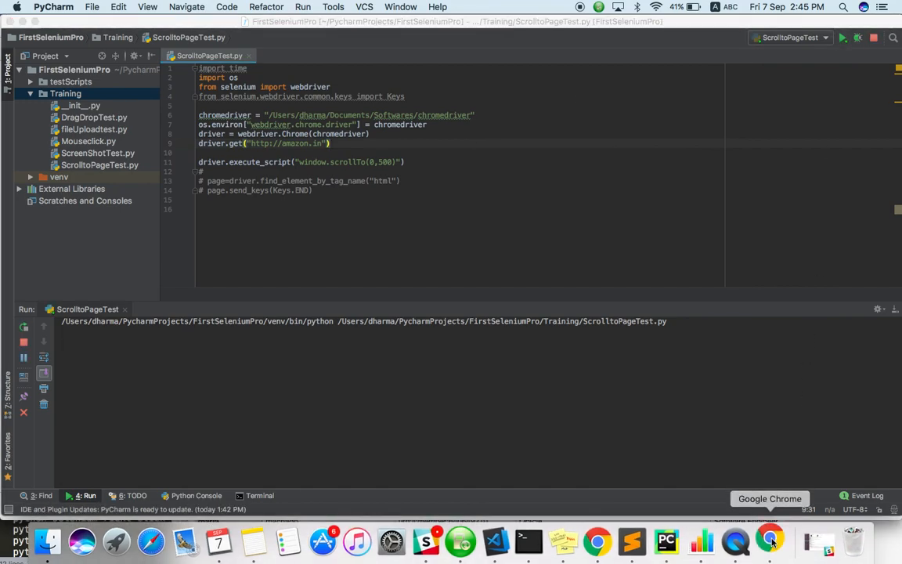
Switch to the script-opened Amazon page and scroll through it down to the footer.
click(771, 540)
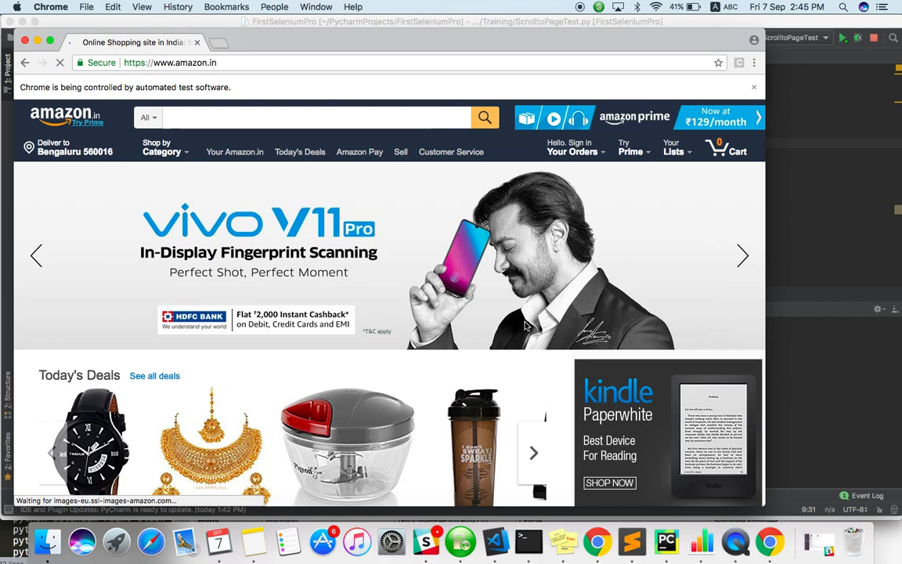
scroll(down, 3)
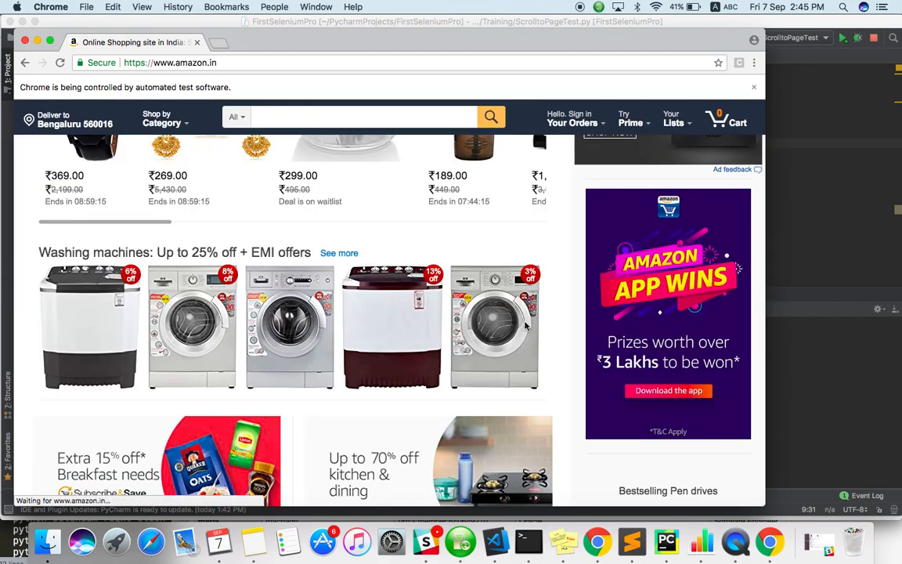
scroll(up, 3)
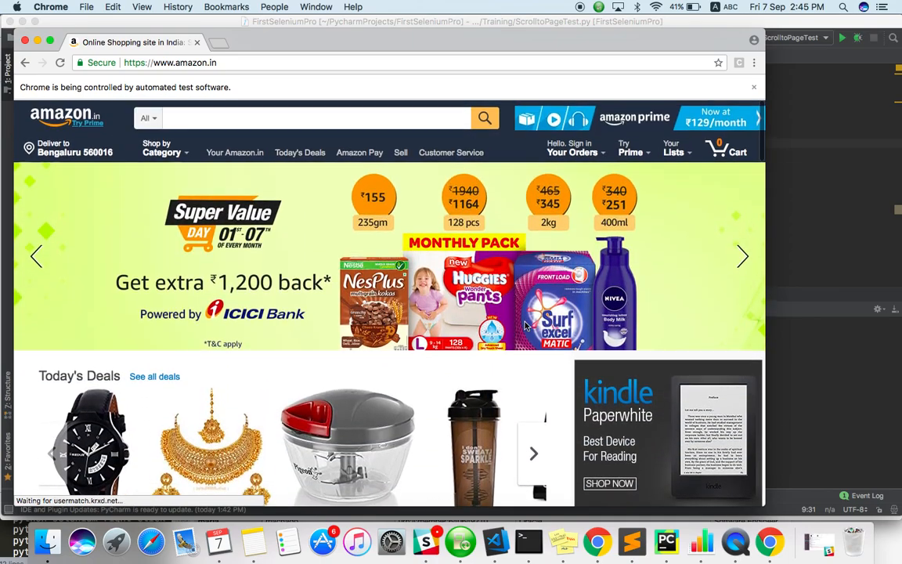
scroll(down, 3)
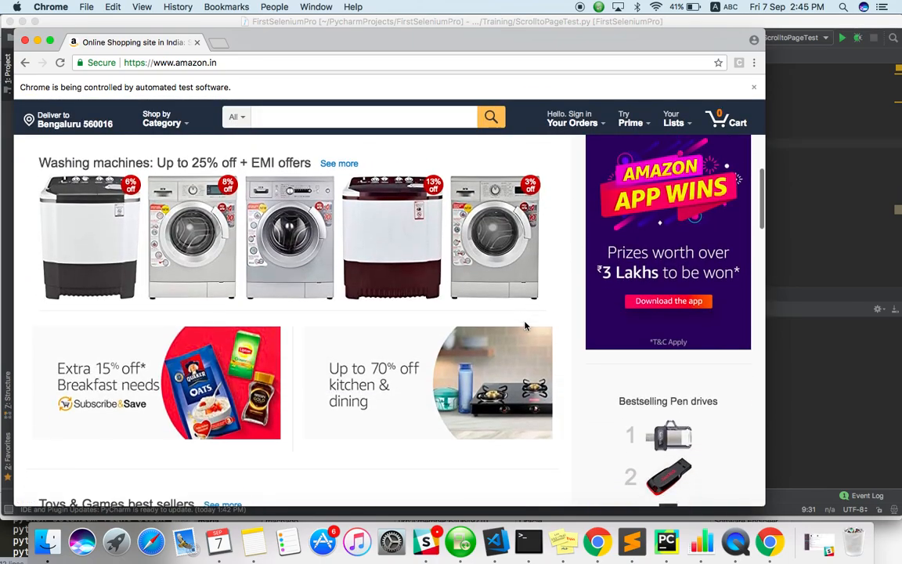
scroll(down, 3)
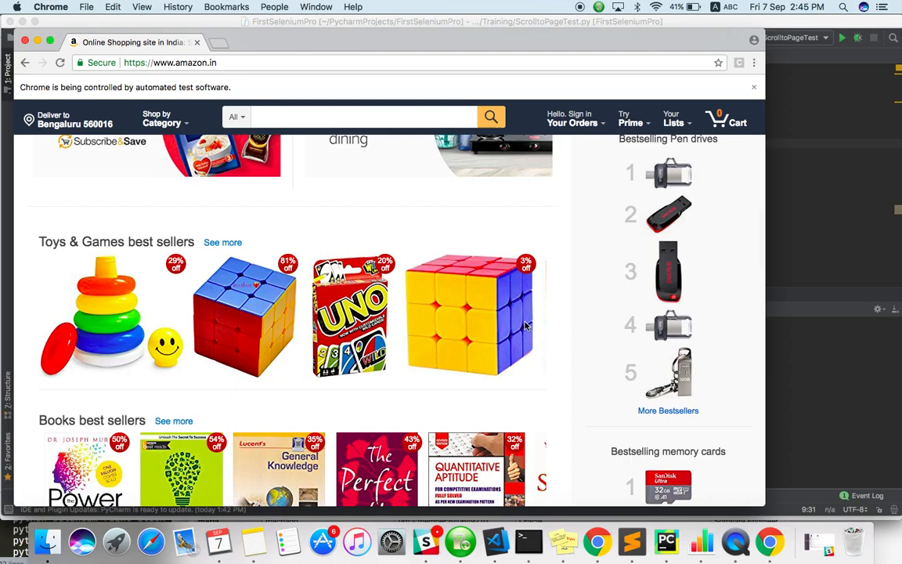
scroll(down, 3)
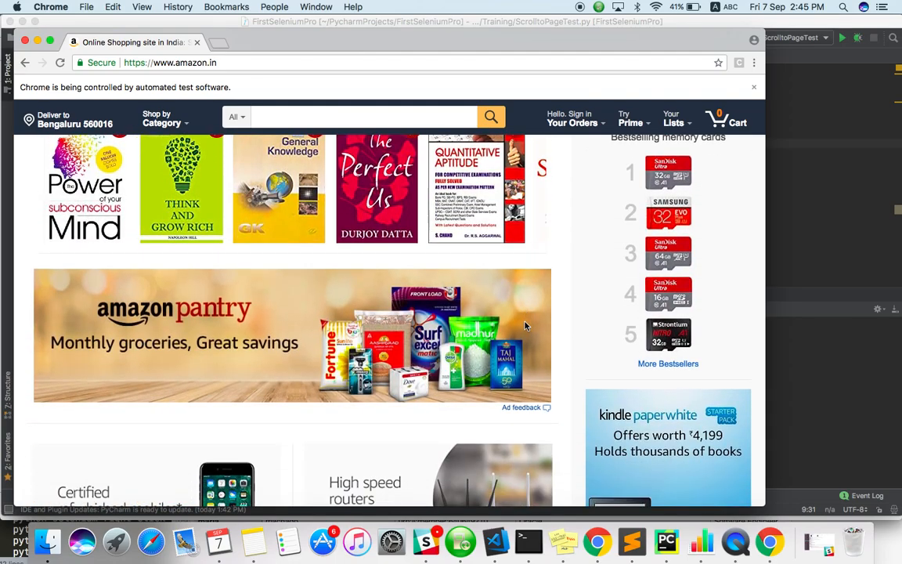
scroll(down, 3)
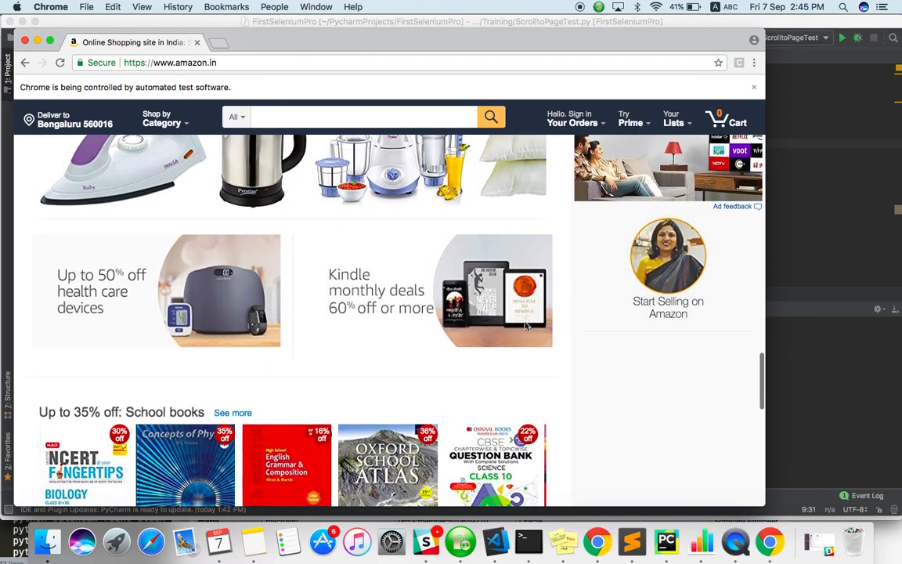
scroll(down, 3)
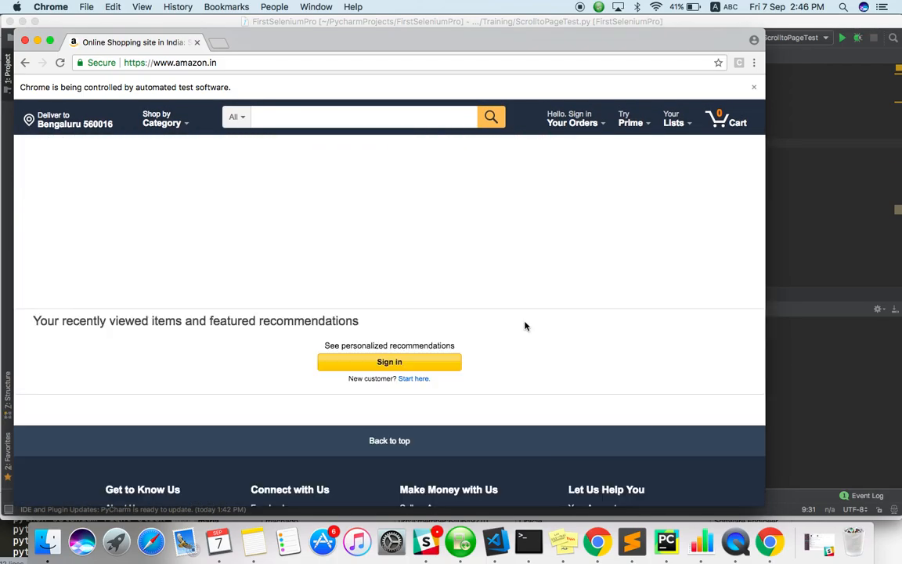
scroll(up, 3)
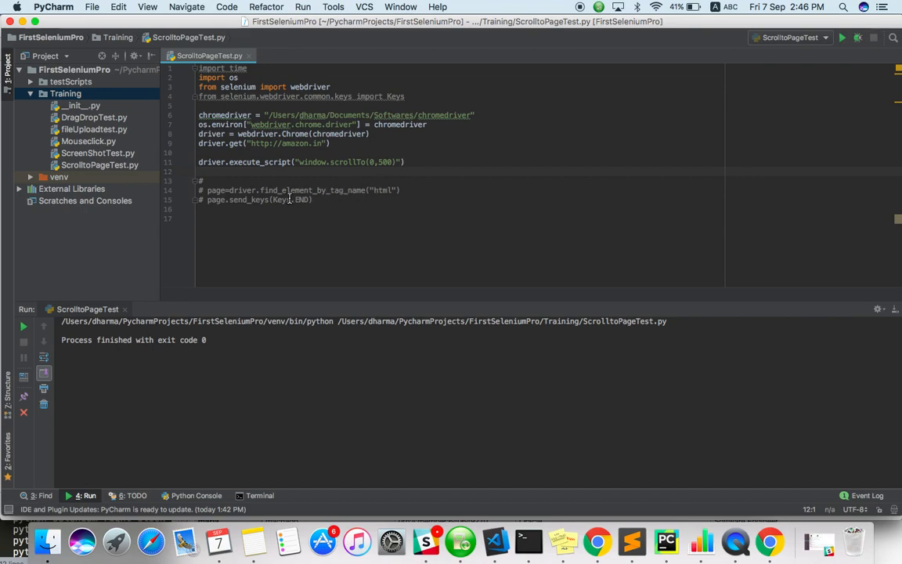
mouse_move(338, 185)
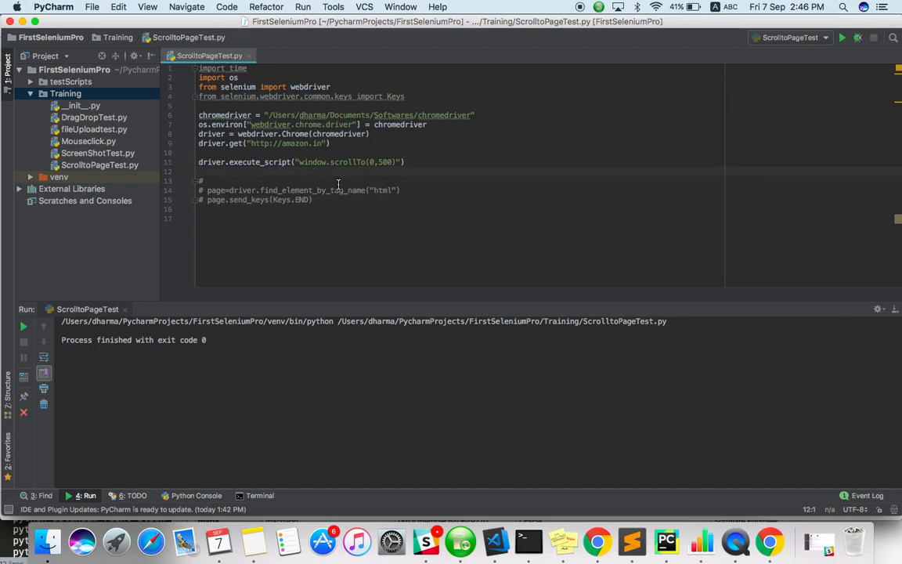
mouse_move(513, 138)
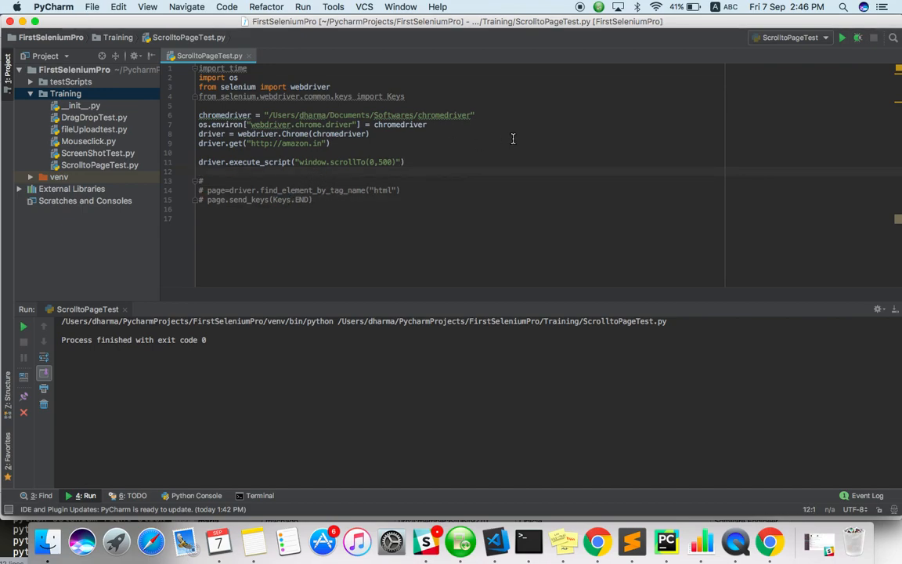